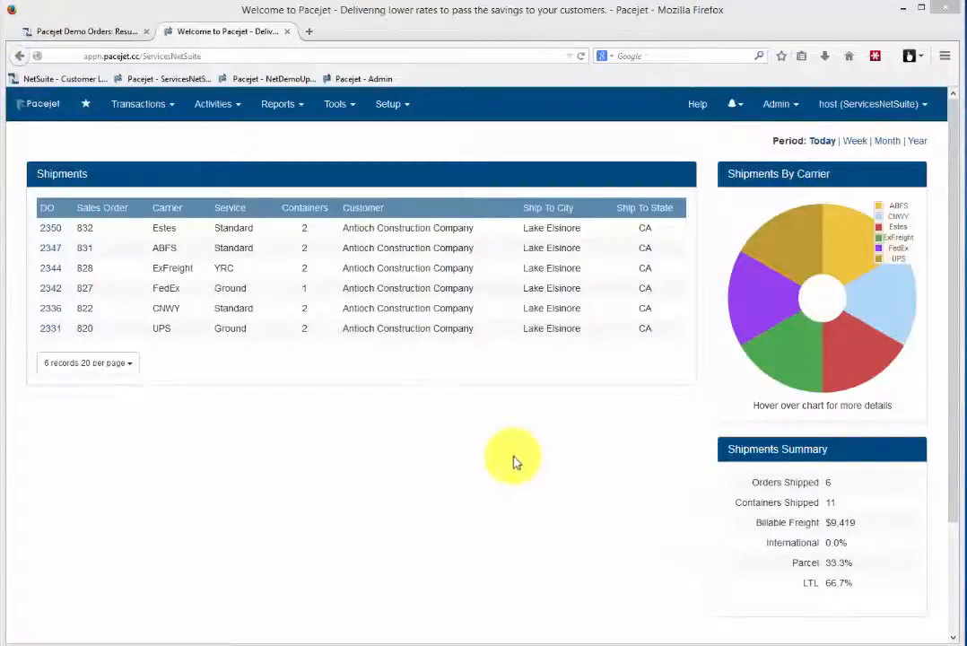
mouse_move(188, 332)
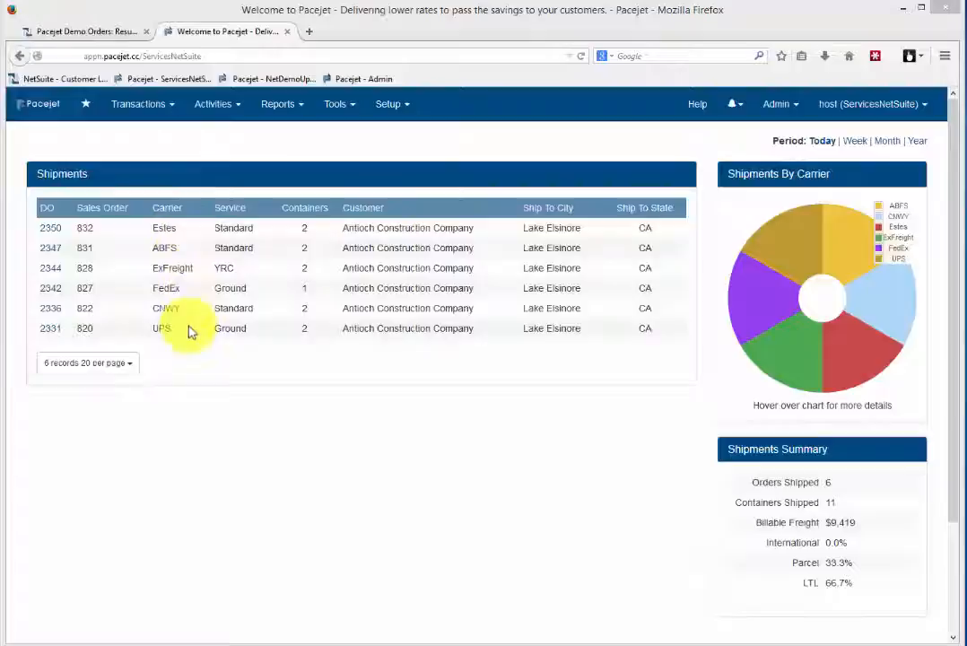
mouse_move(841, 262)
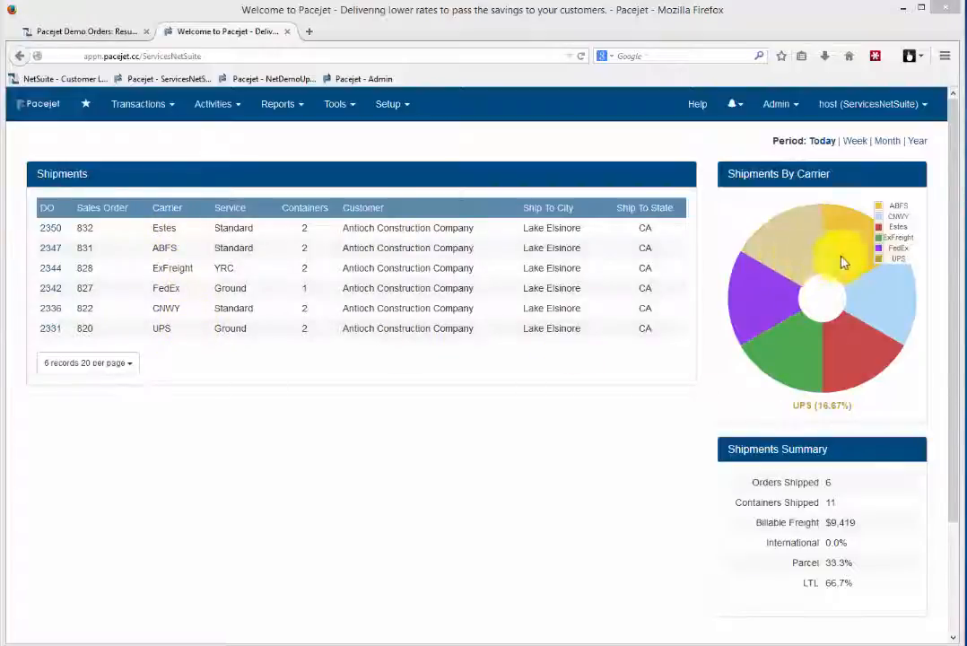
Switch the dashboard period from Today to Week and then Year, reloading 222 shipped orders.
click(853, 140)
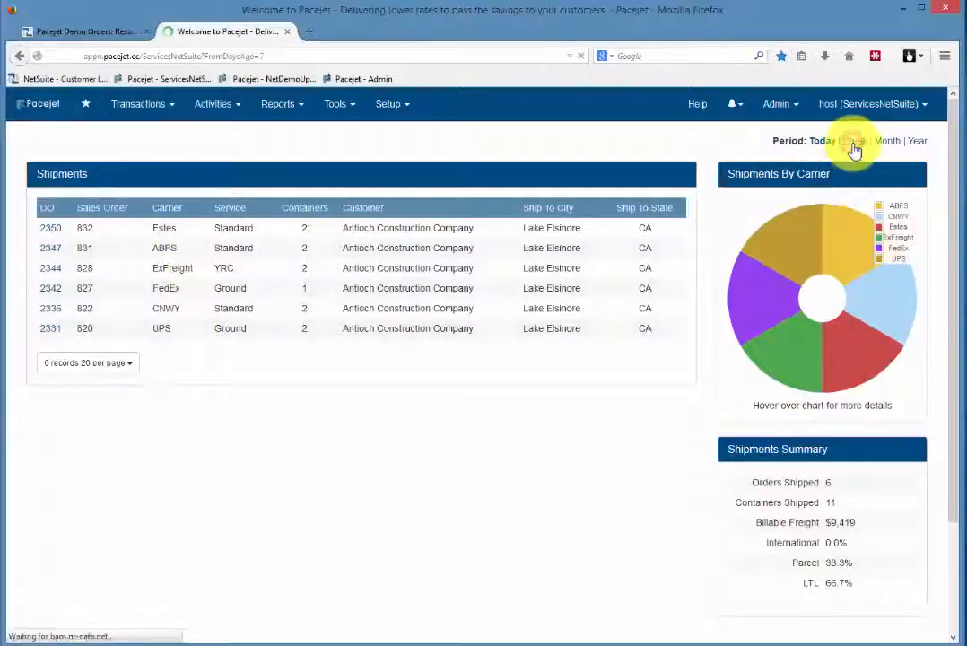
click(853, 140)
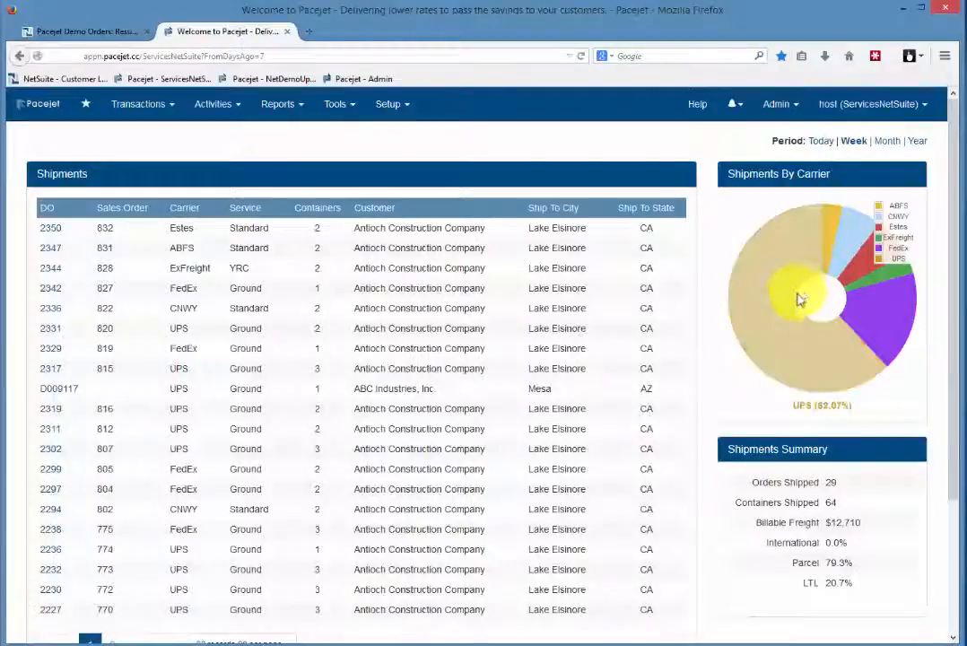
click(886, 139)
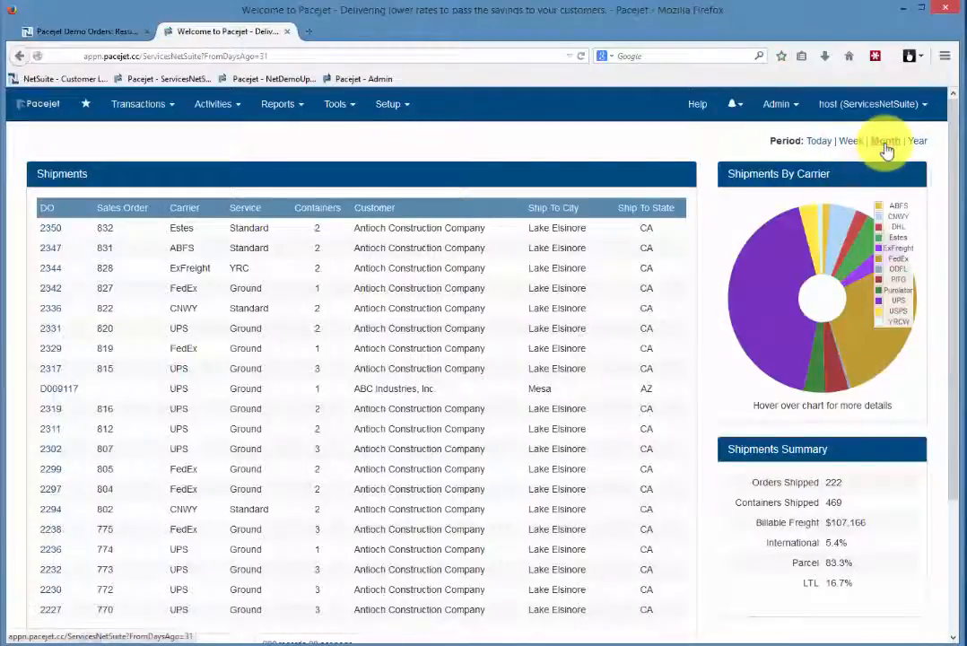
click(886, 140)
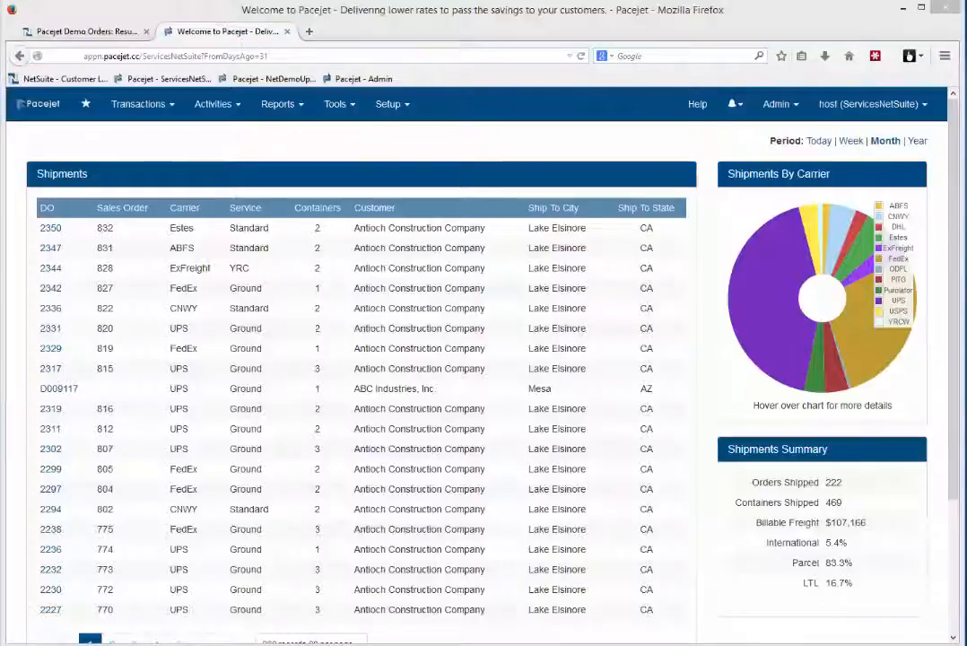
Get LTL carrier rate quotes for the 500 lb shipment via Transactions > Rate & Ship, then show today's Shipping Workbench.
click(87, 102)
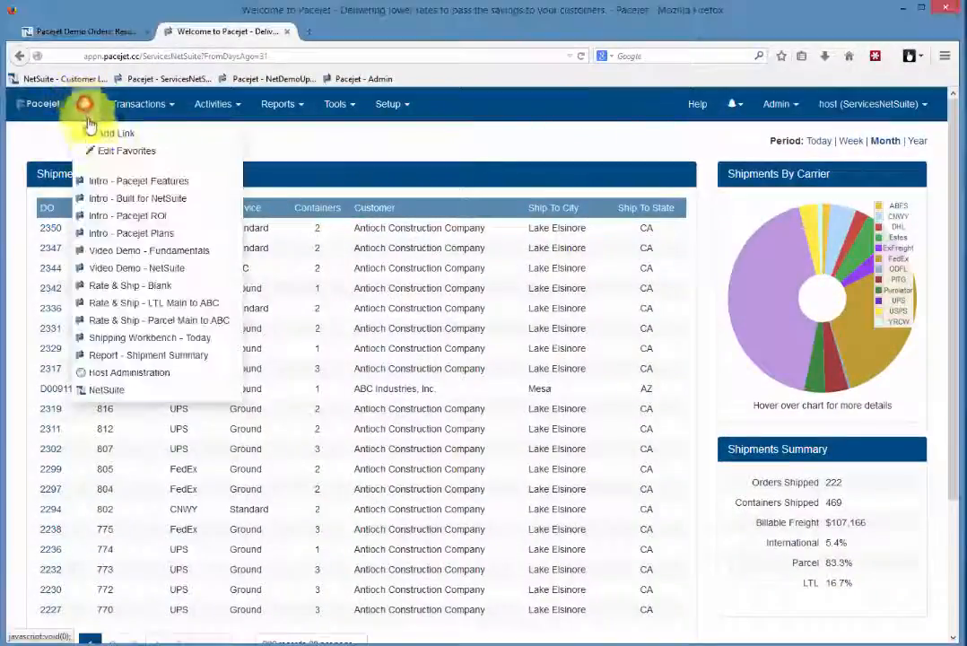
click(157, 301)
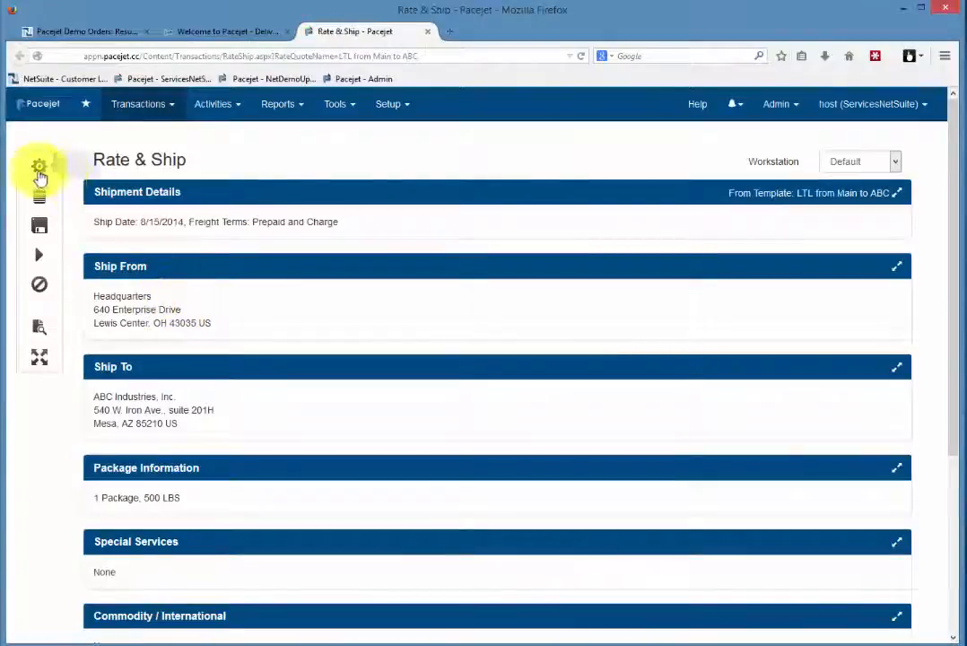
click(39, 166)
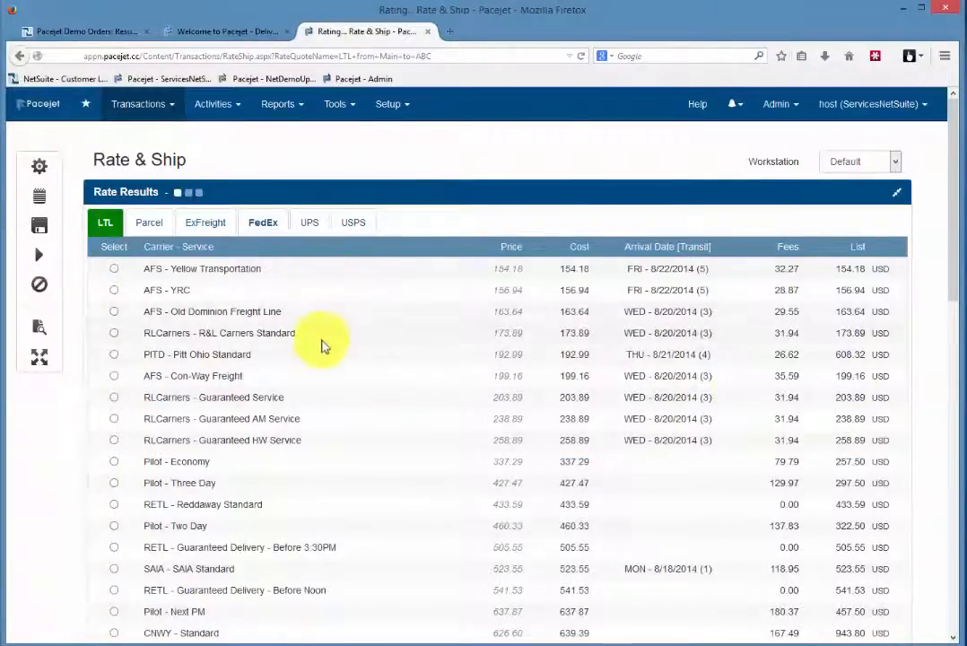
mouse_move(312, 542)
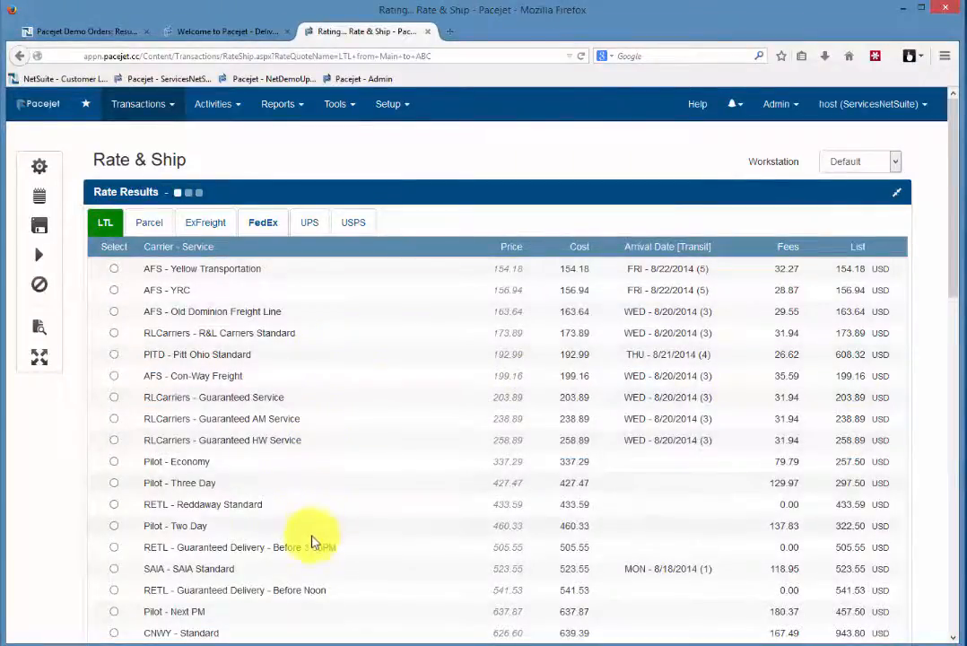
click(509, 32)
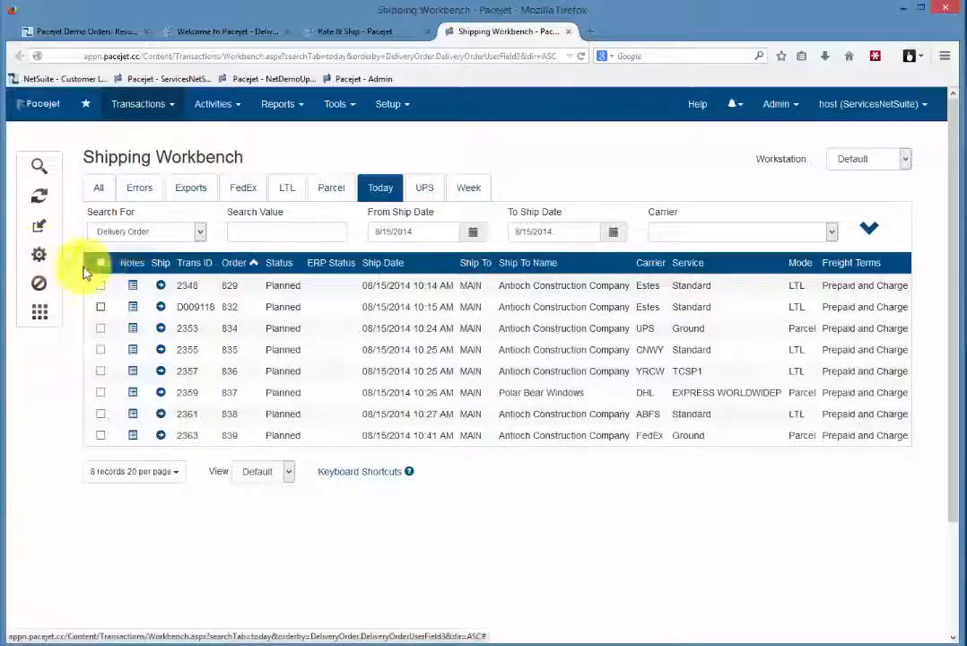
Review transaction 2353's item packing into two boxes, then request UPS Ground carrier rates for it.
click(100, 262)
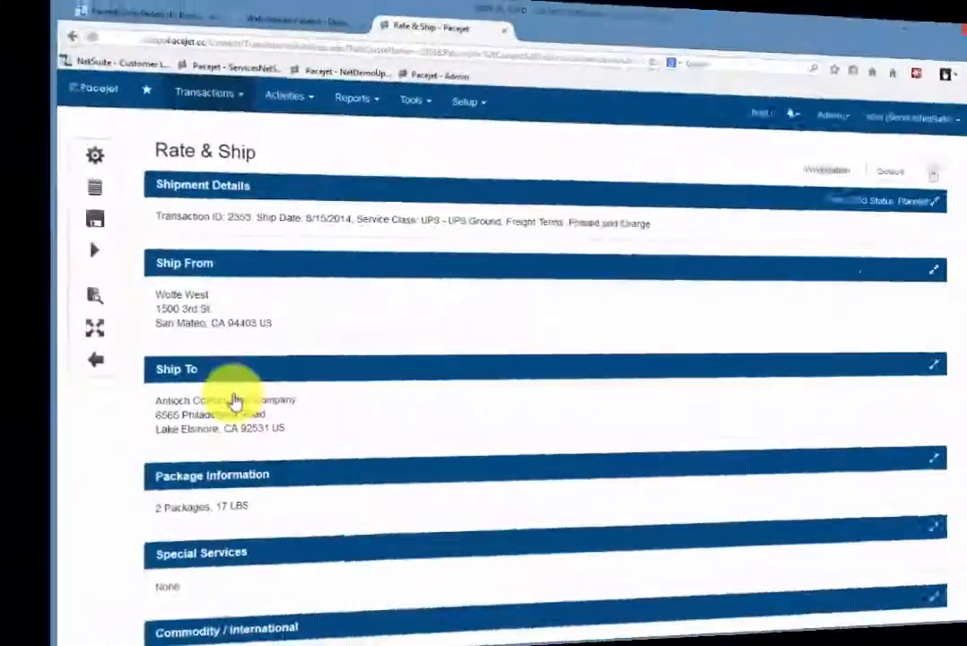
scroll(down, 3)
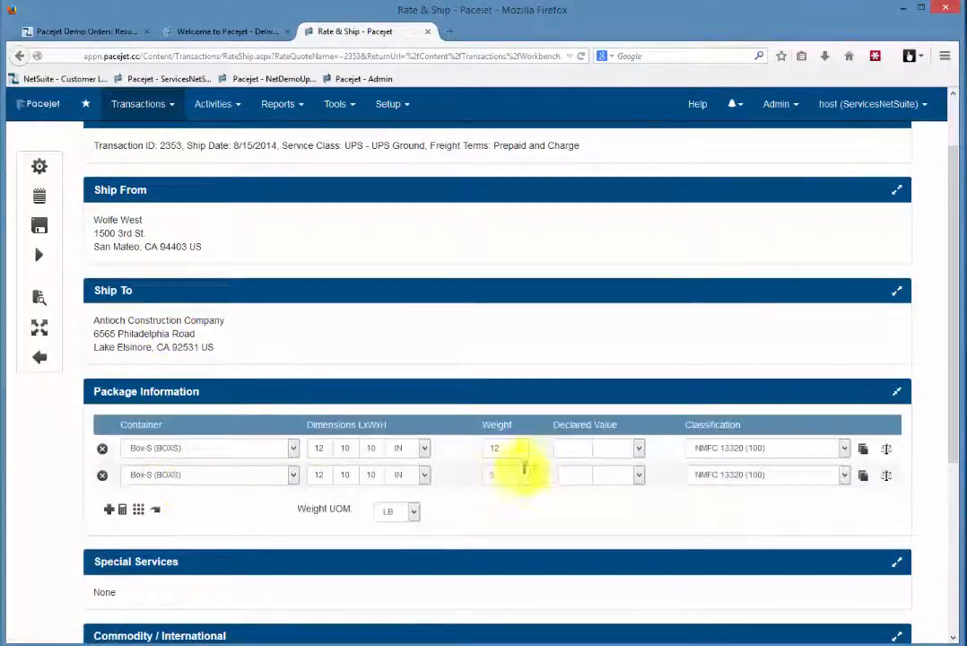
click(138, 510)
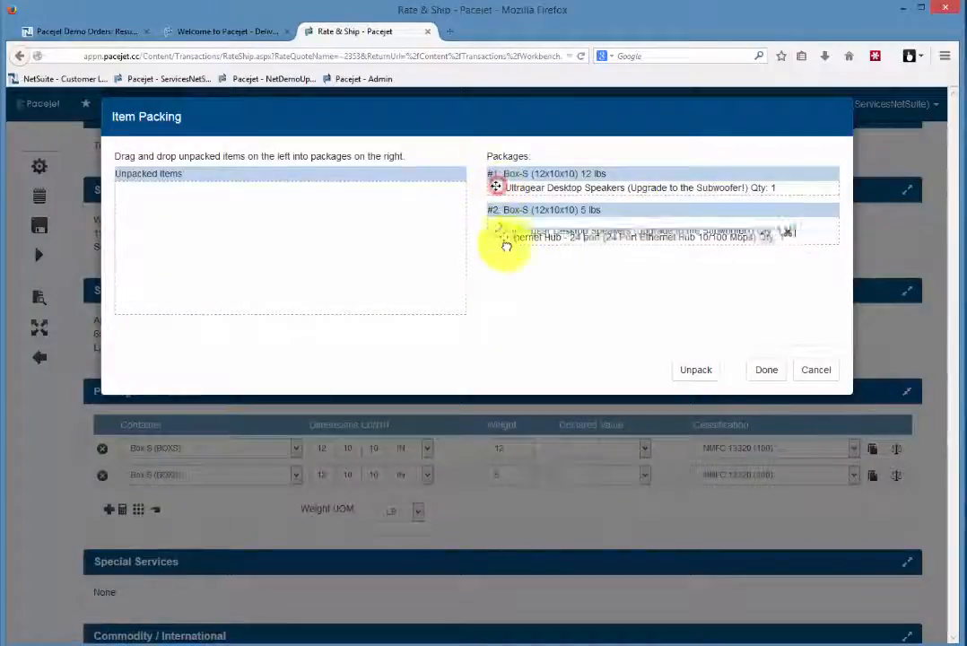
click(764, 370)
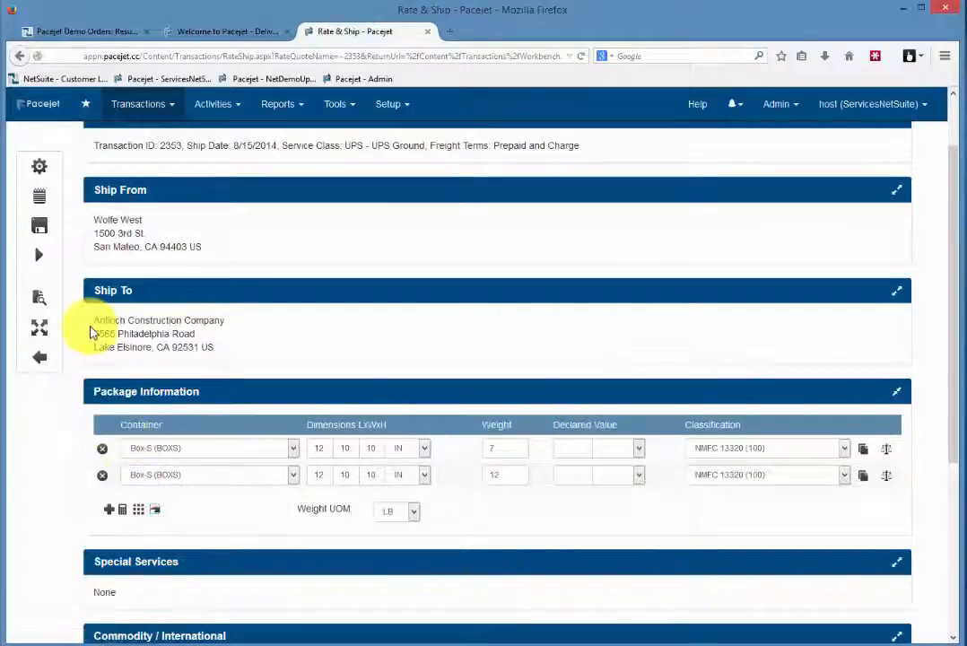
click(39, 166)
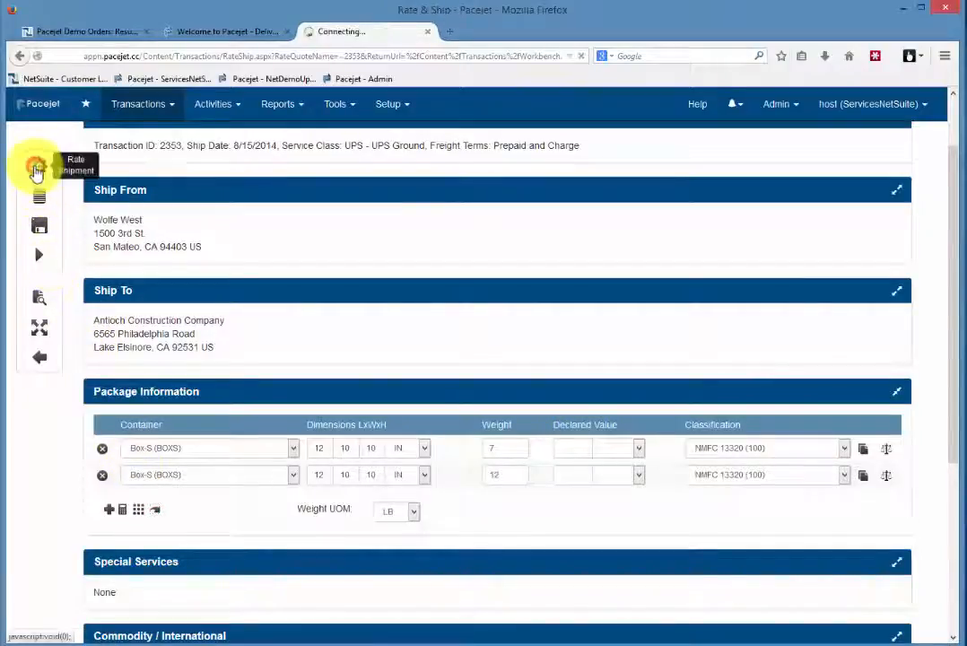
Send NetSuite sales order 841 to Rate & Ship and expand its two 600 lb pallet package details.
click(40, 168)
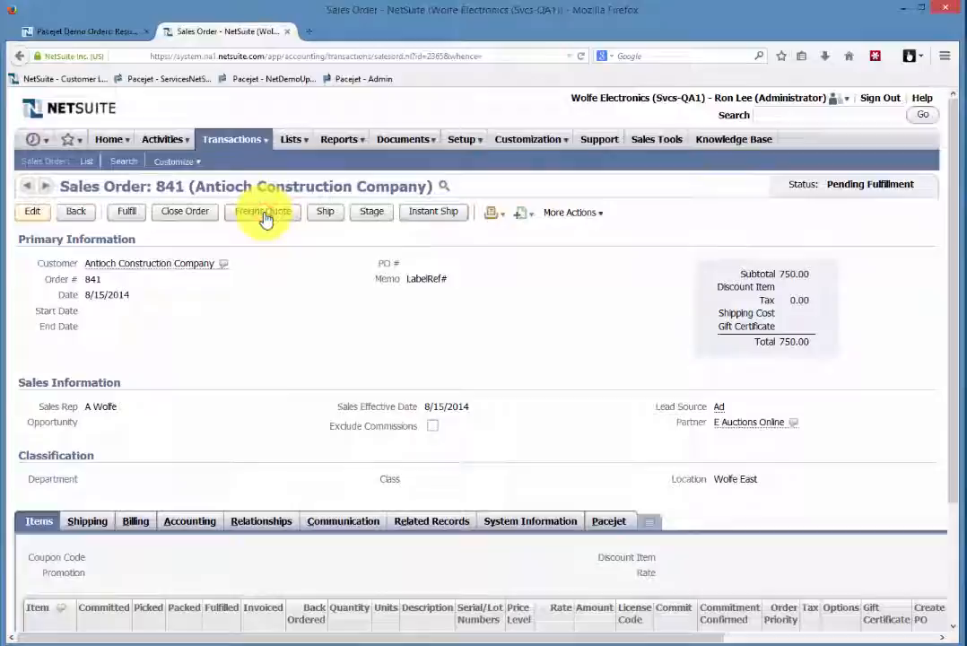
click(262, 212)
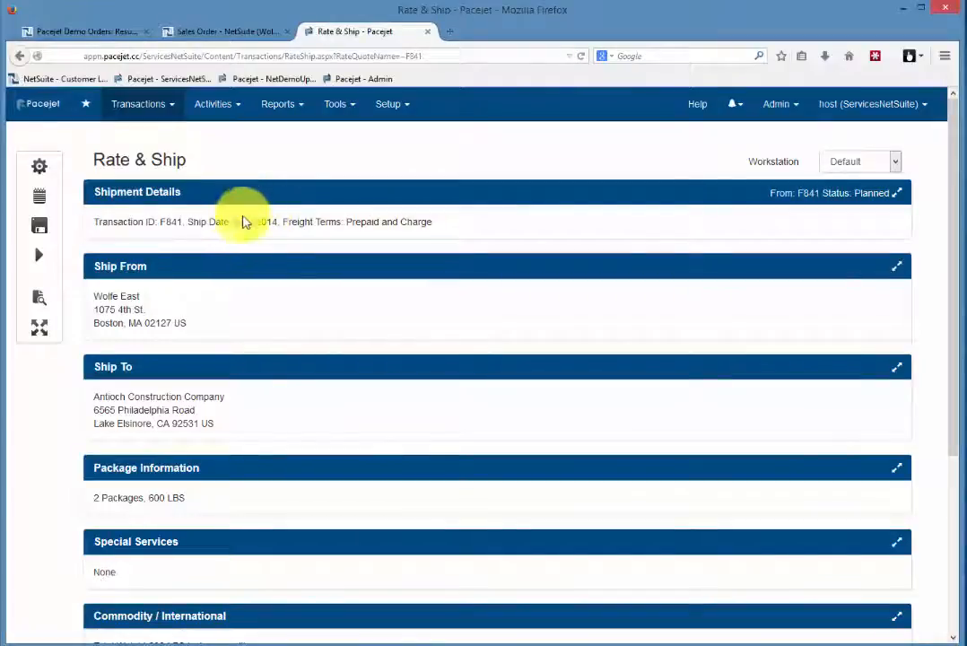
click(895, 466)
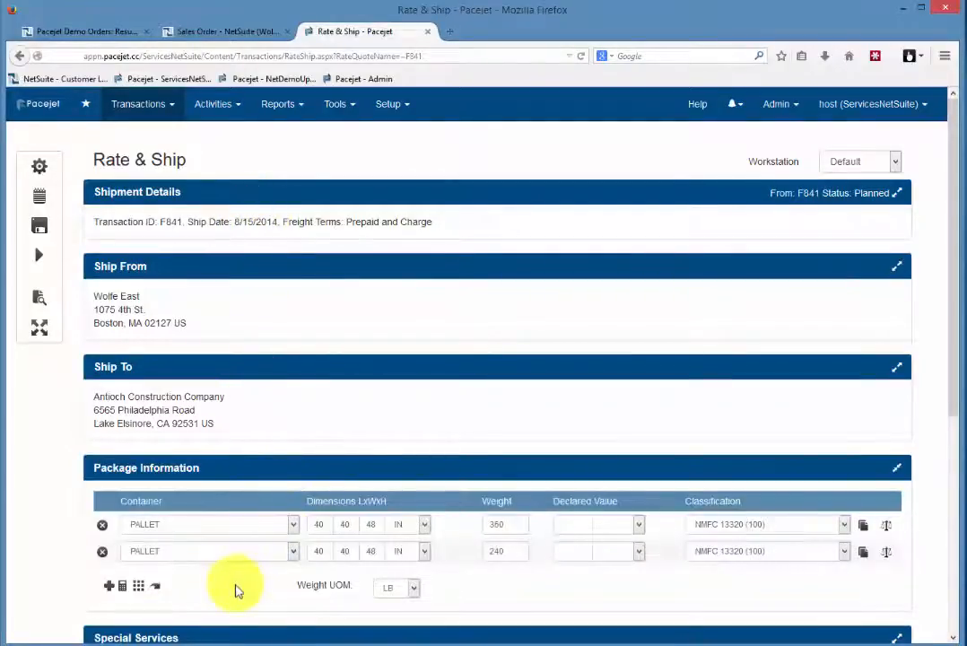